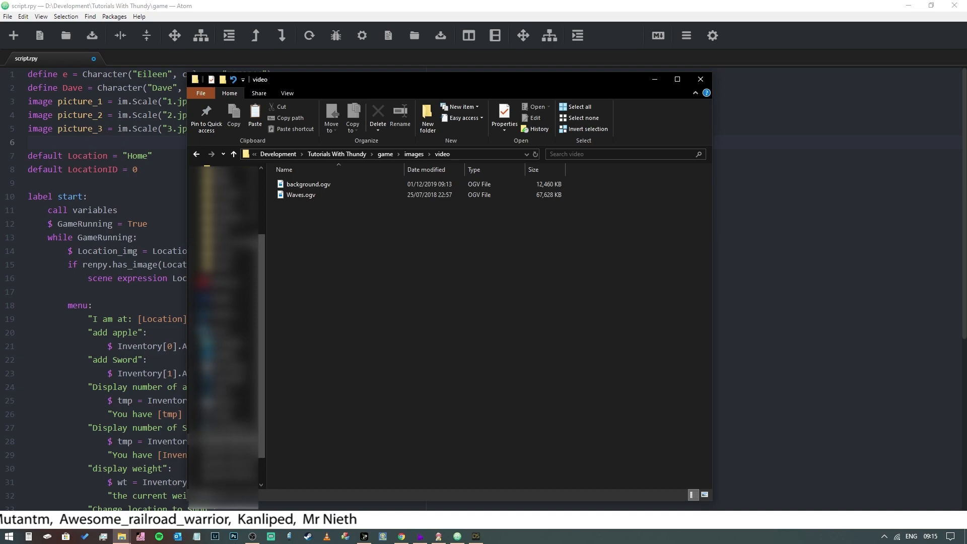
Step: Browse game\images\video to confirm background.ogv and Waves.ogv, then return to script.rpy
{"action": "left_click", "coordinate": [301, 194]}
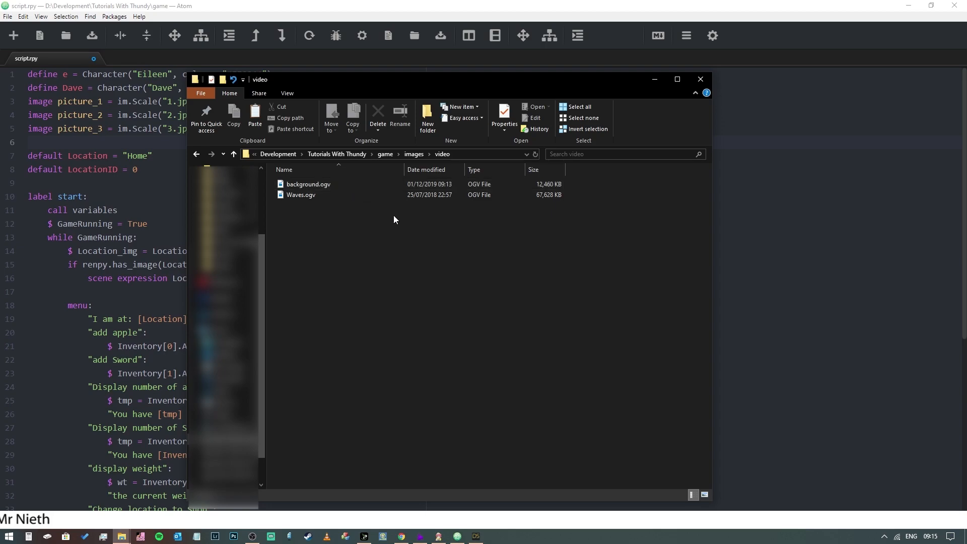
{"action": "left_click", "coordinate": [309, 184]}
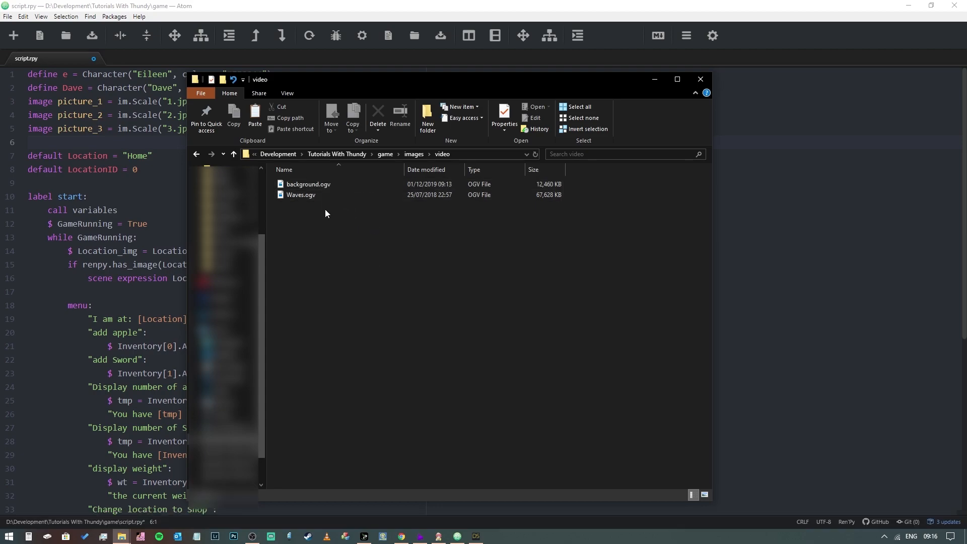
{"action": "mouse_move", "coordinate": [609, 275]}
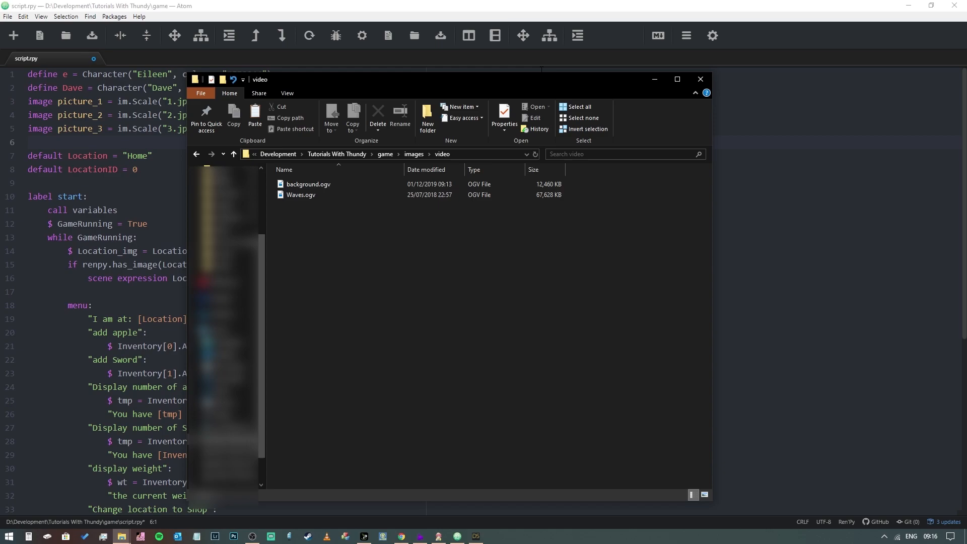
{"action": "left_click", "coordinate": [308, 184]}
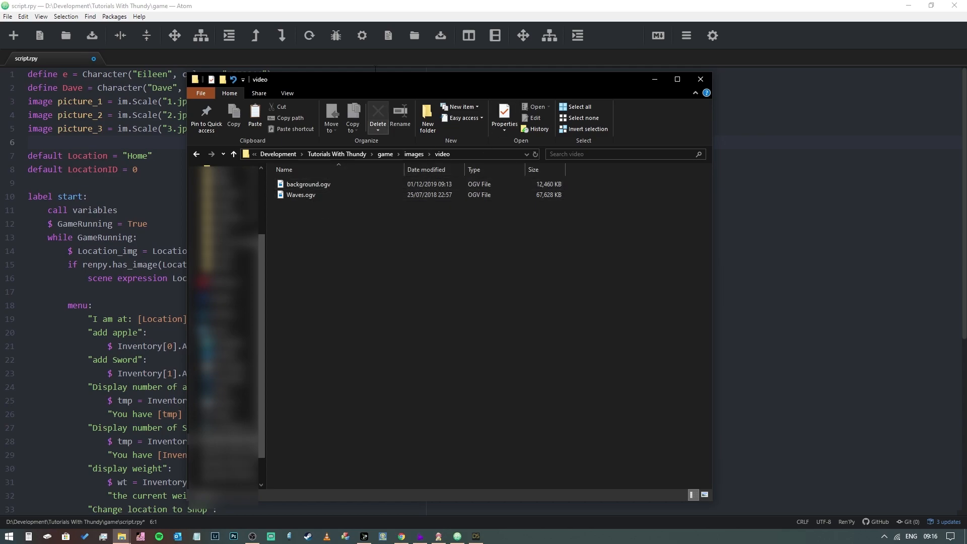
{"action": "left_click", "coordinate": [700, 79]}
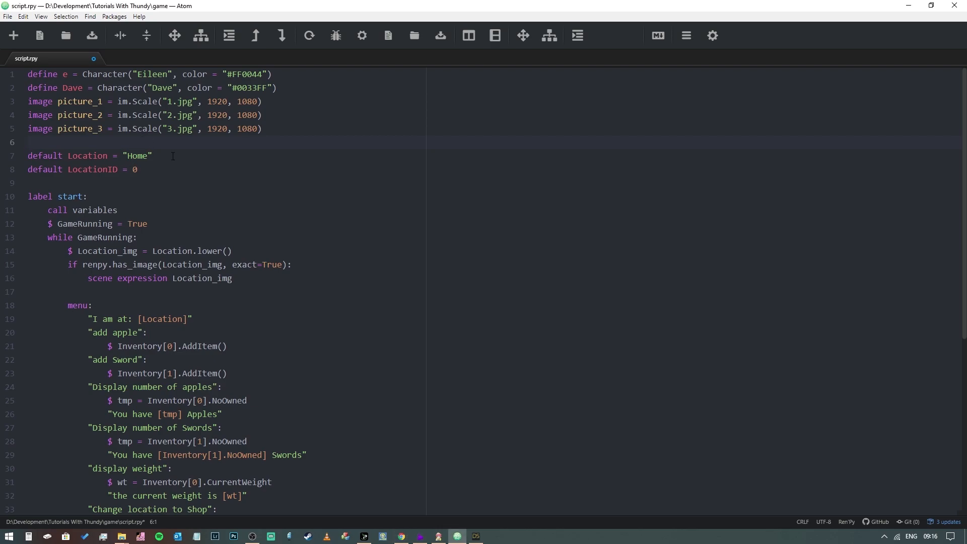
Step: Type 'image background_video = Movie(size = (1080,1920))' on line 6 of script.rpy
{"action": "type", "text": "i"}
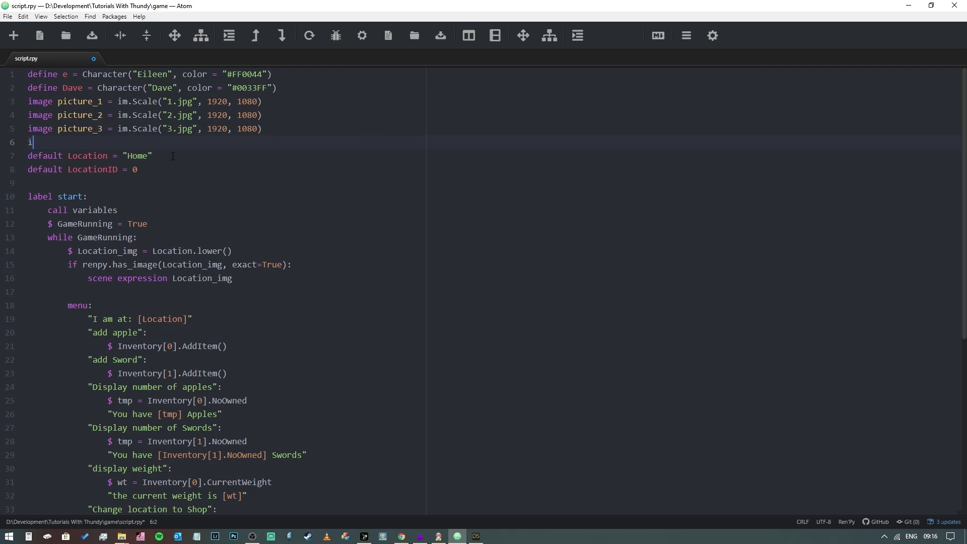
{"action": "type", "text": "mage"}
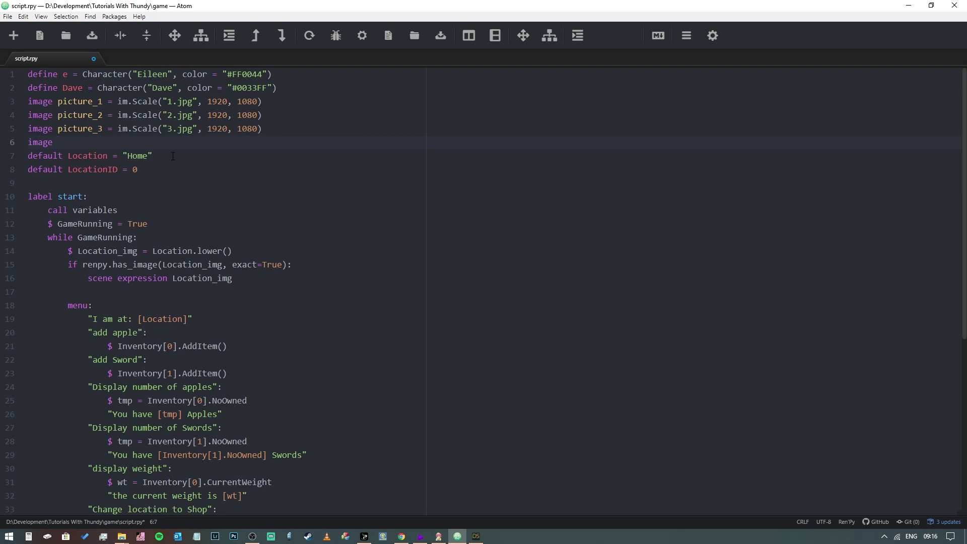
{"action": "type", "text": "background"}
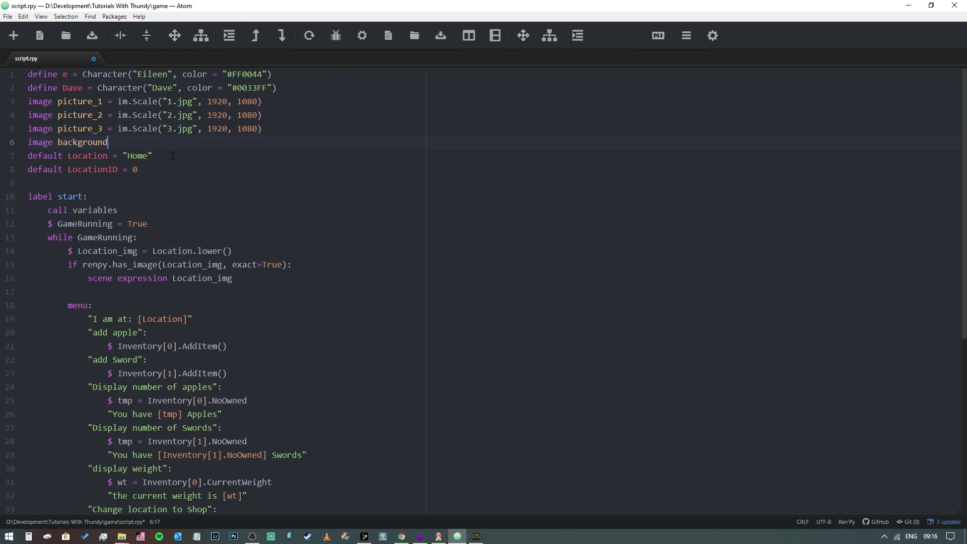
{"action": "type", "text": "_video"}
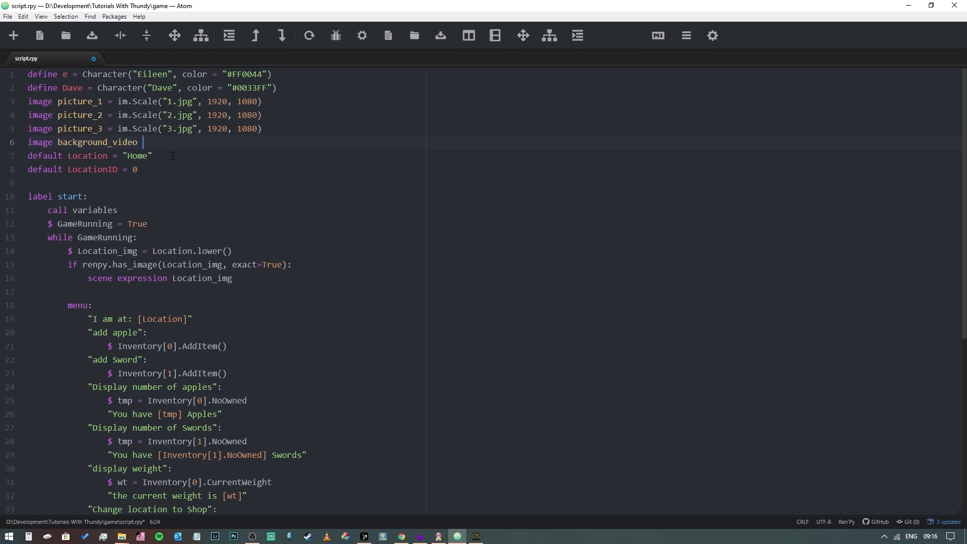
{"action": "type", "text": "="}
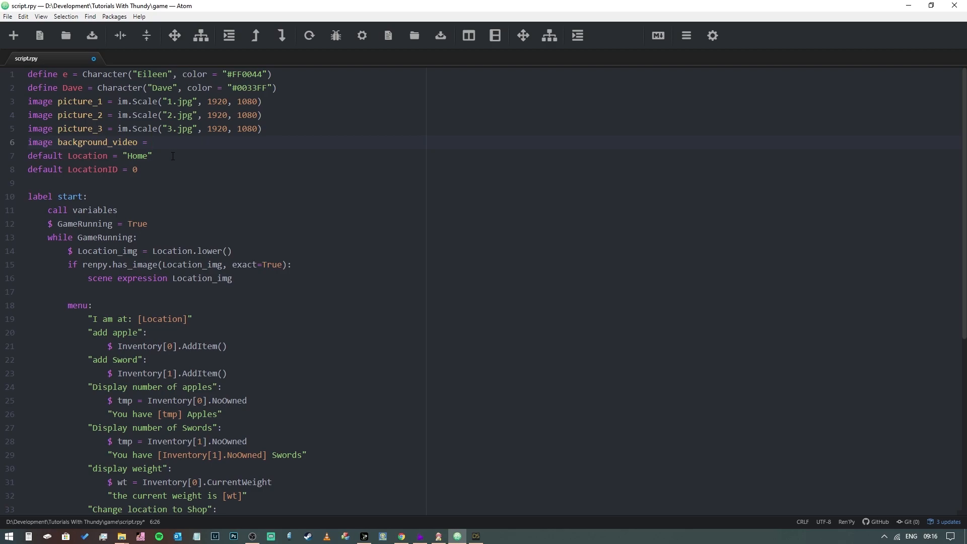
{"action": "type", "text": "Movie"}
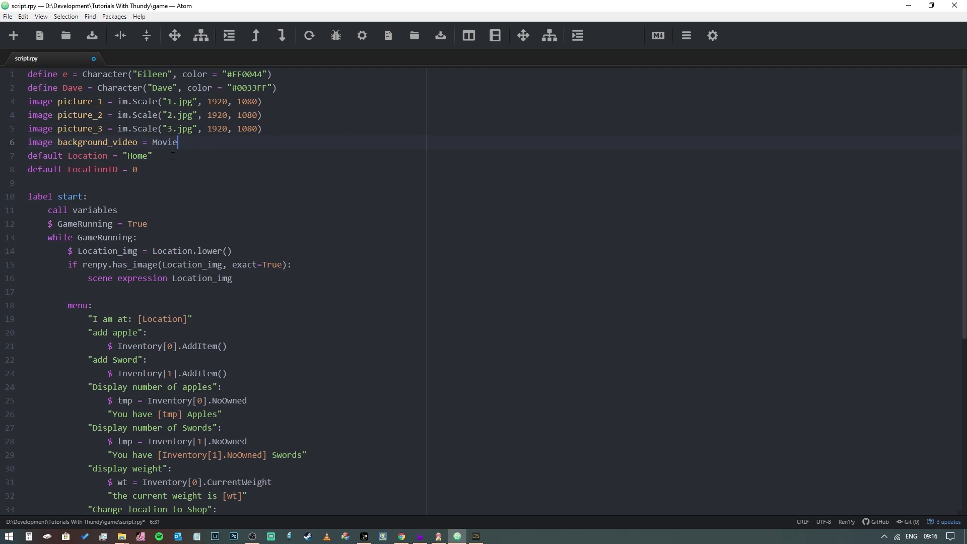
{"action": "type", "text": "()"}
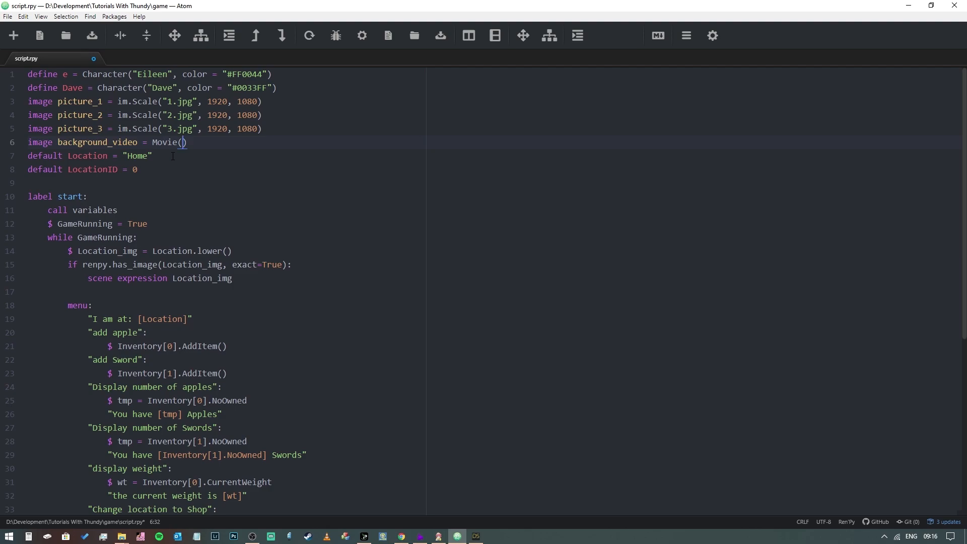
{"action": "type", "text": "(1"}
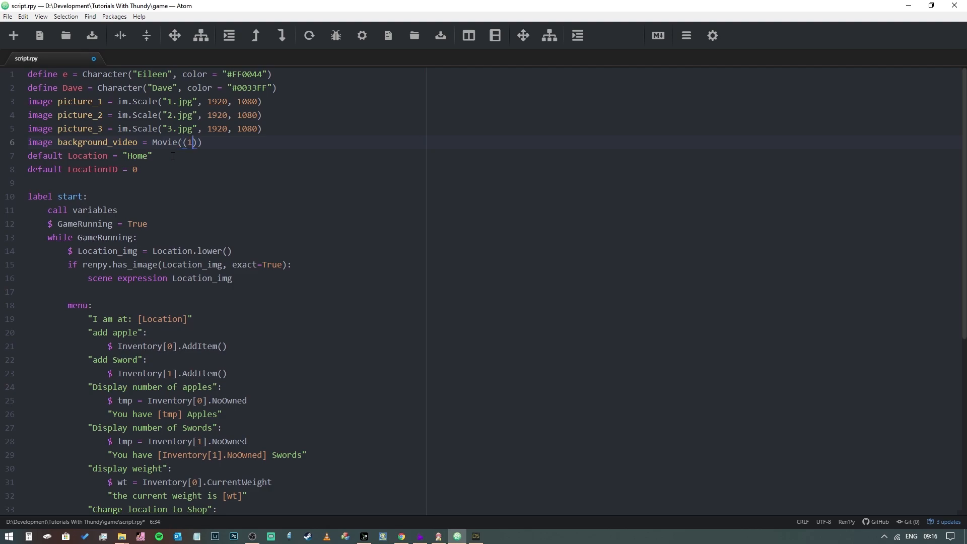
{"action": "type", "text": "080"}
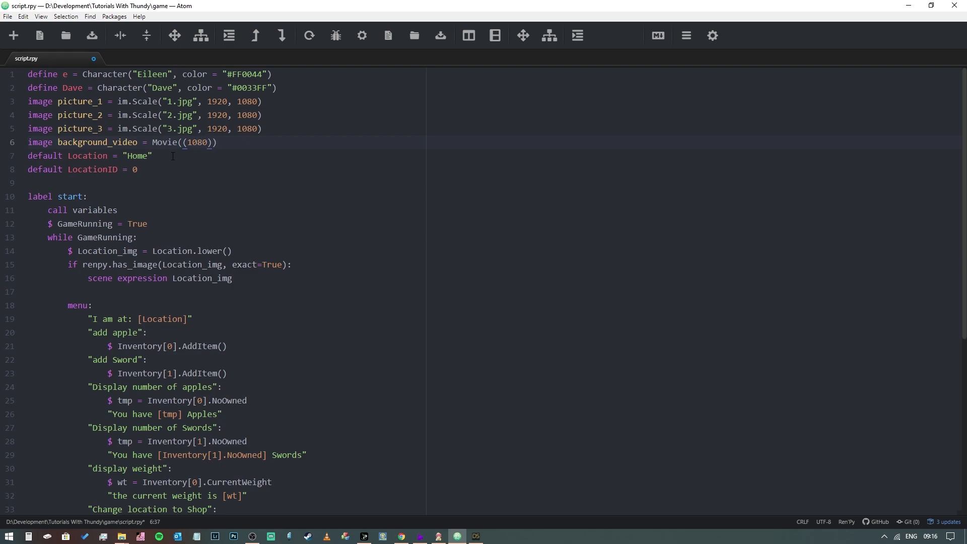
{"action": "type", "text": ",1920"}
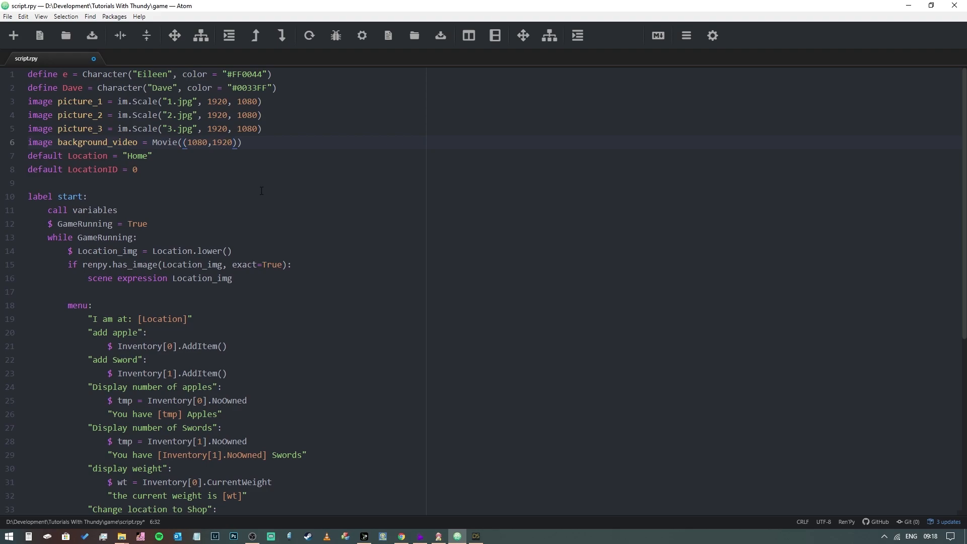
{"action": "type", "text": "size ="}
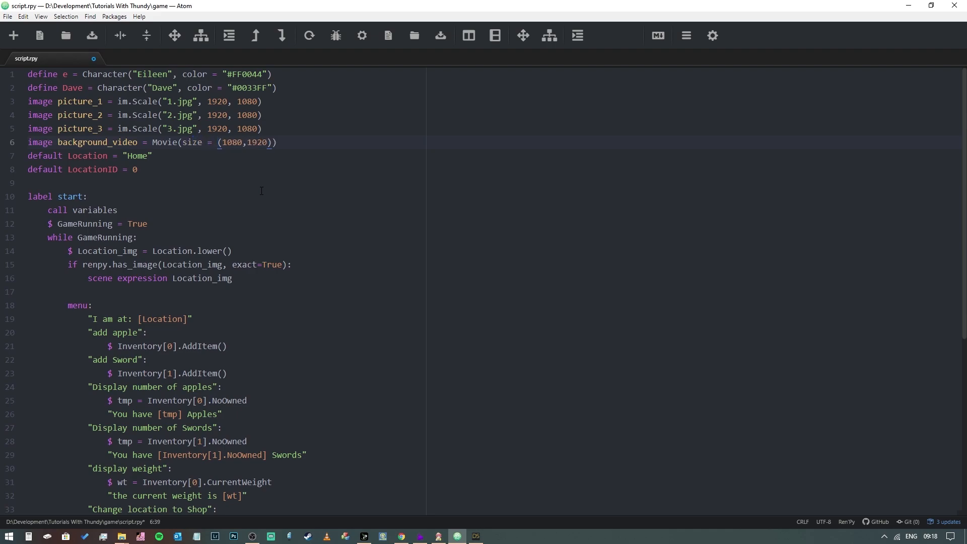
Step: Add channel="movie" and play="video/background.ogv" after the size argument in Movie()
{"action": "left_click", "coordinate": [251, 141]}
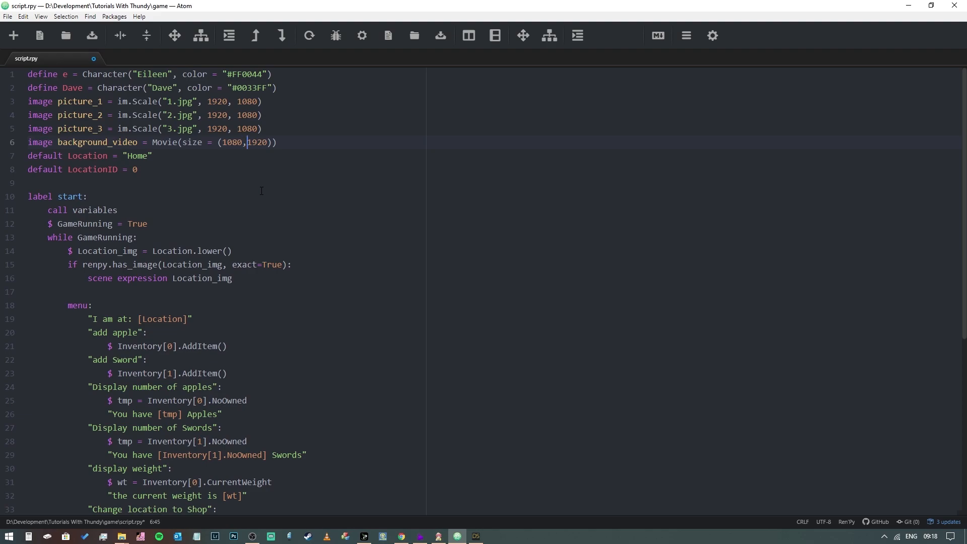
{"action": "type", "text": ","}
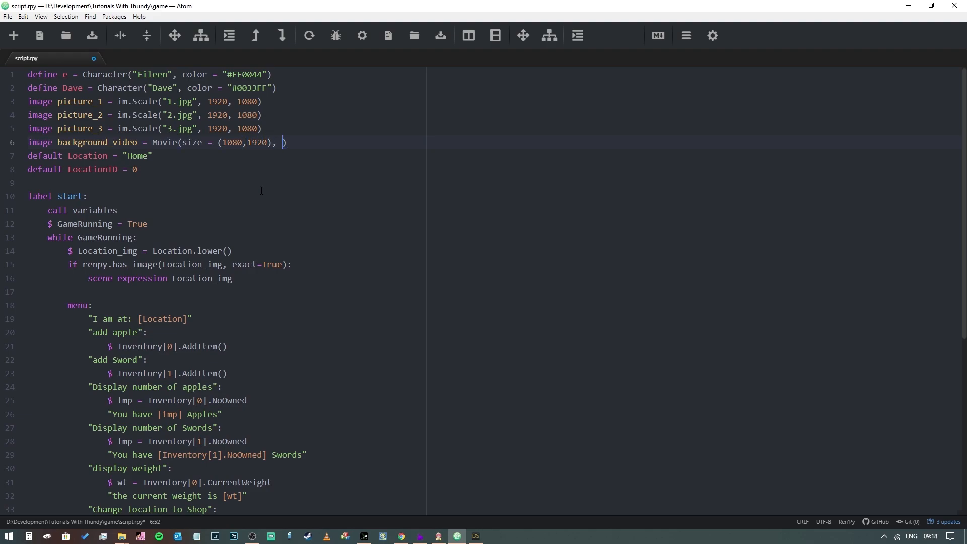
{"action": "type", "text": "channel=\"mo"}
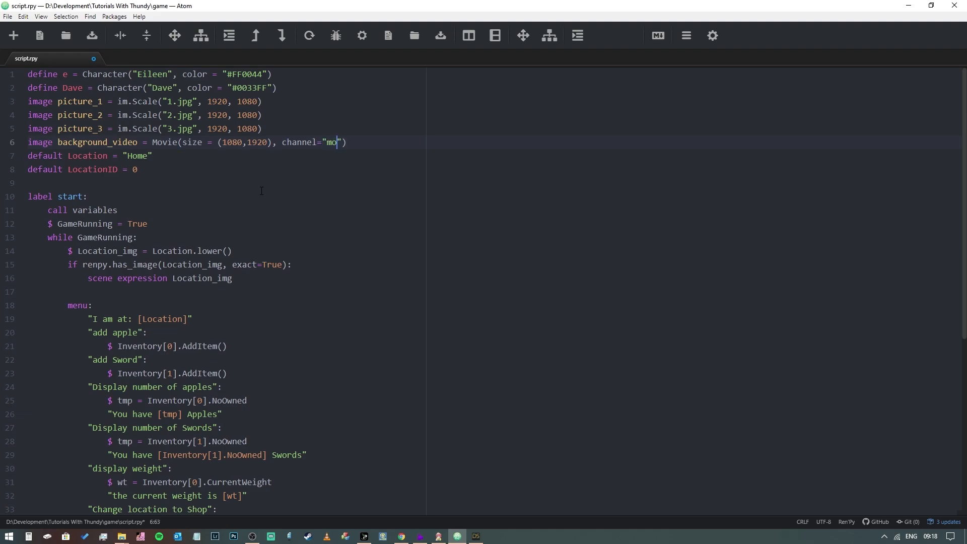
{"action": "type", "text": "vie"}
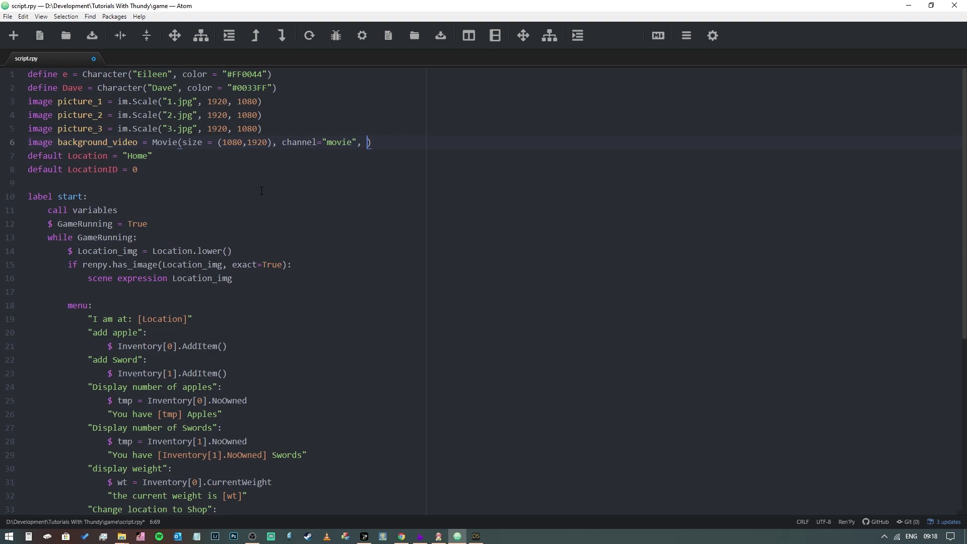
{"action": "type", "text": "pla"}
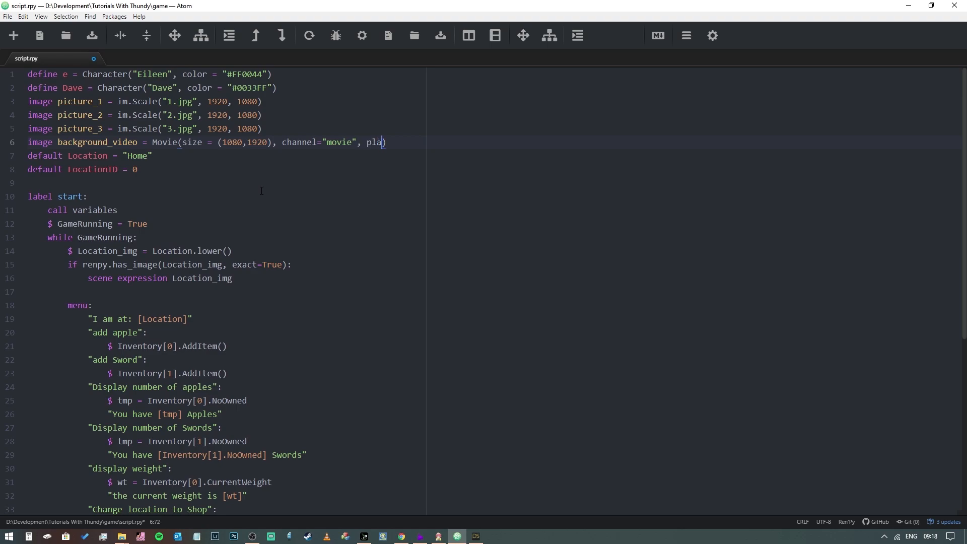
{"action": "type", "text": "y="}
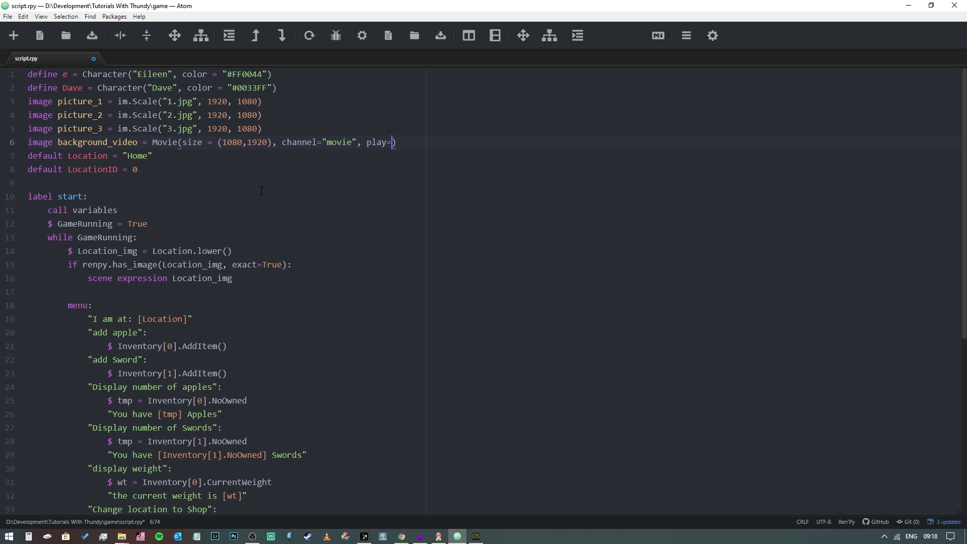
{"action": "type", "text": "\"\""}
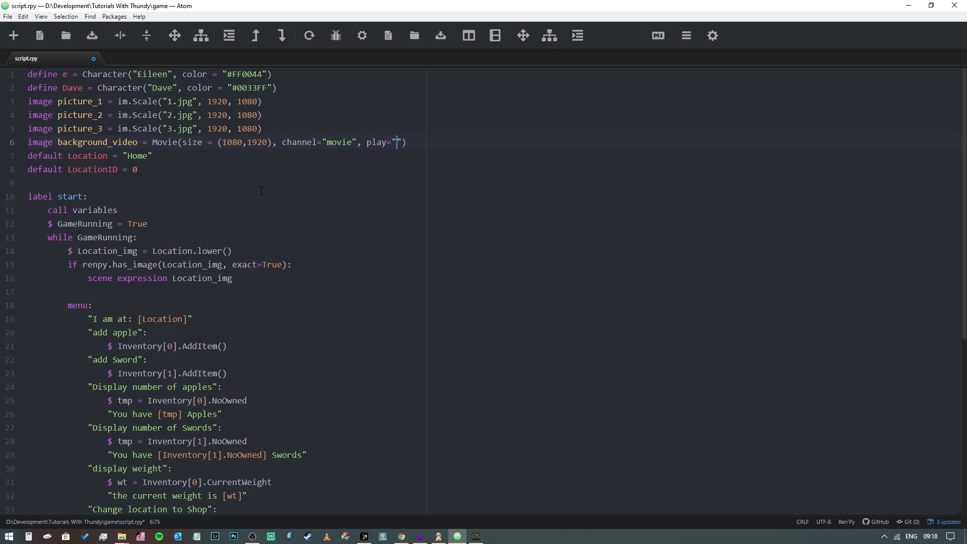
{"action": "mouse_move", "coordinate": [68, 405]}
{"action": "type", "text": "video"}
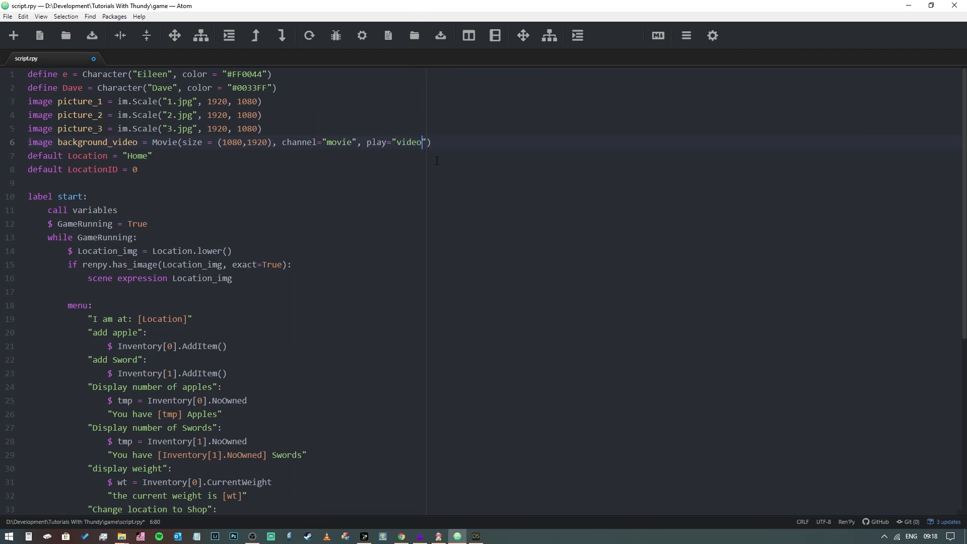
{"action": "type", "text": "/backgr"}
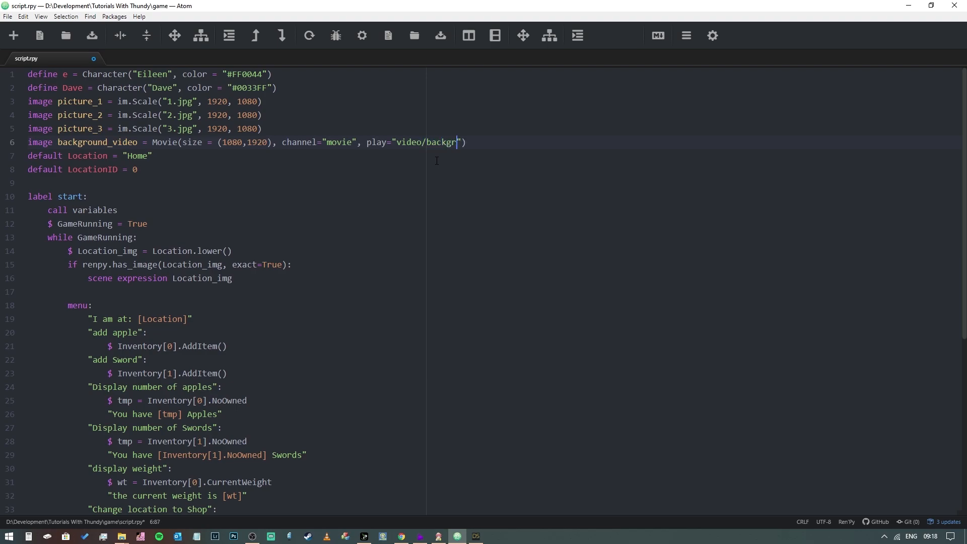
{"action": "type", "text": "ound.o"}
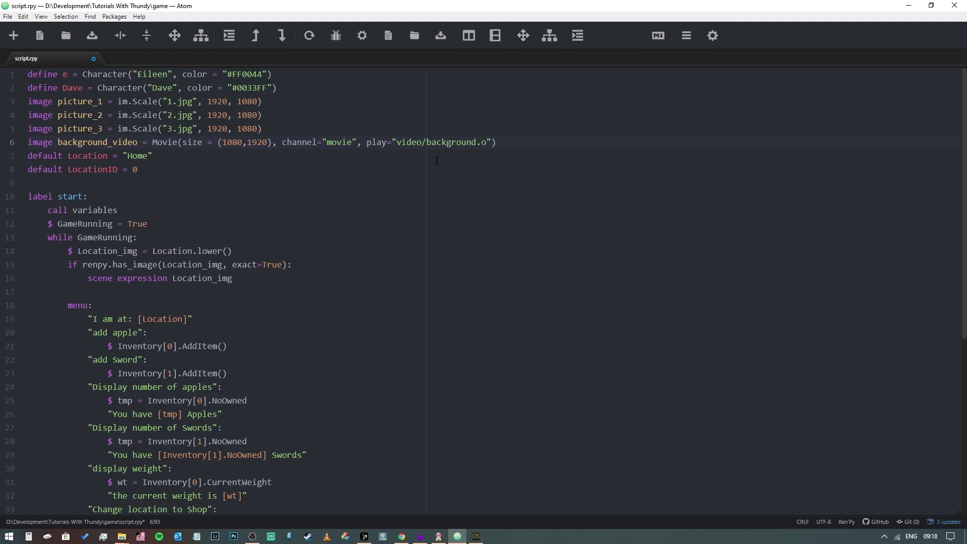
{"action": "type", "text": "gv"}
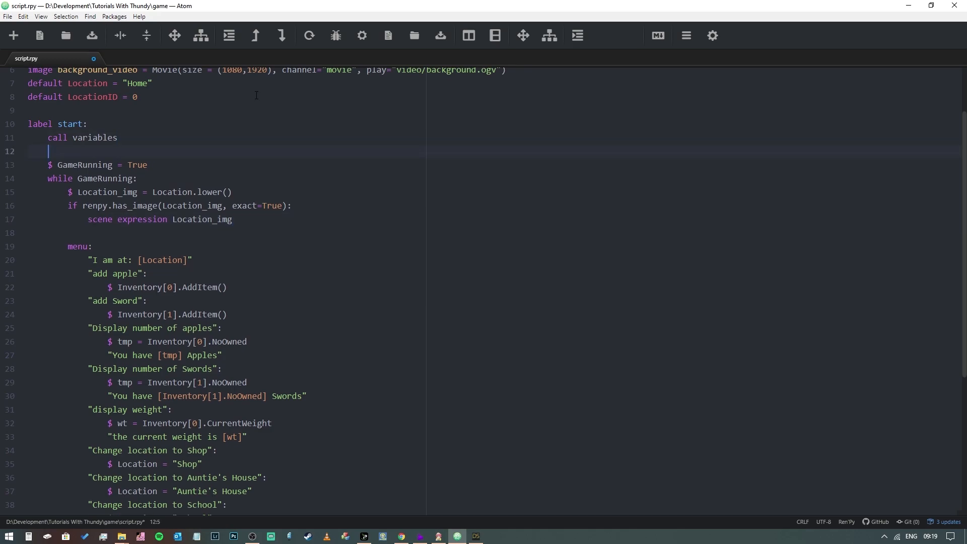
Step: Add 'show background_video' and 'pause' after call variables under label start
{"action": "type", "text": "show bac"}
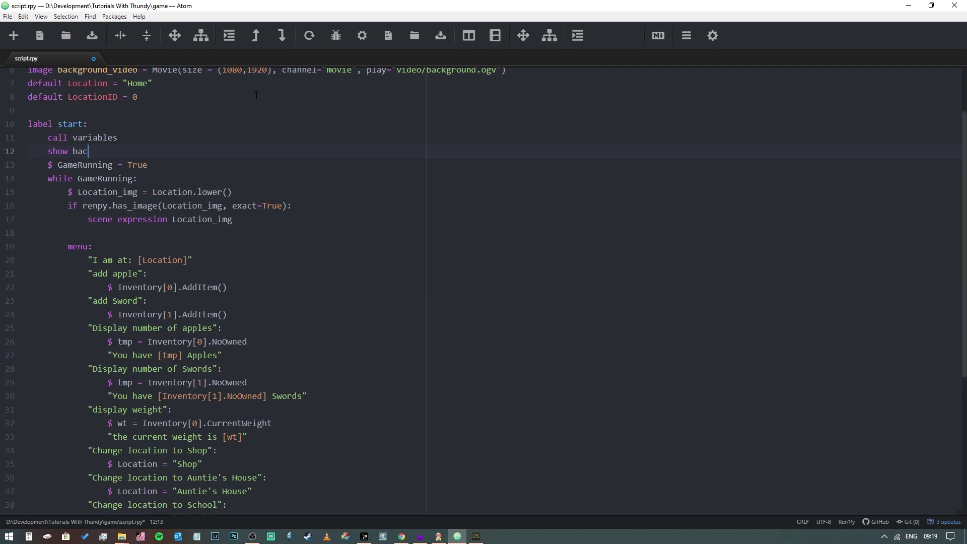
{"action": "type", "text": "kground_video"}
{"action": "type", "text": "pau"}
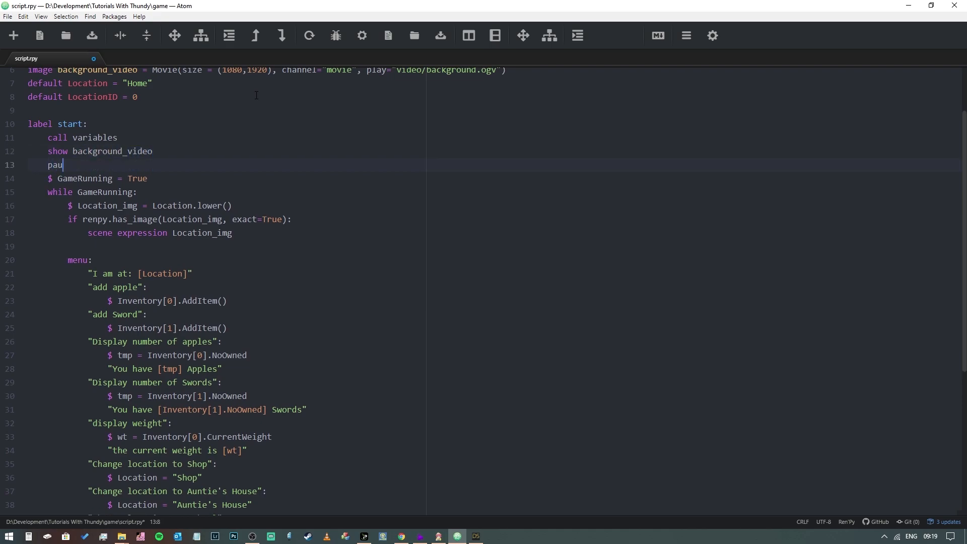
{"action": "type", "text": "se"}
{"action": "left_click", "coordinate": [268, 70]}
{"action": "type", "text": ", loop"}
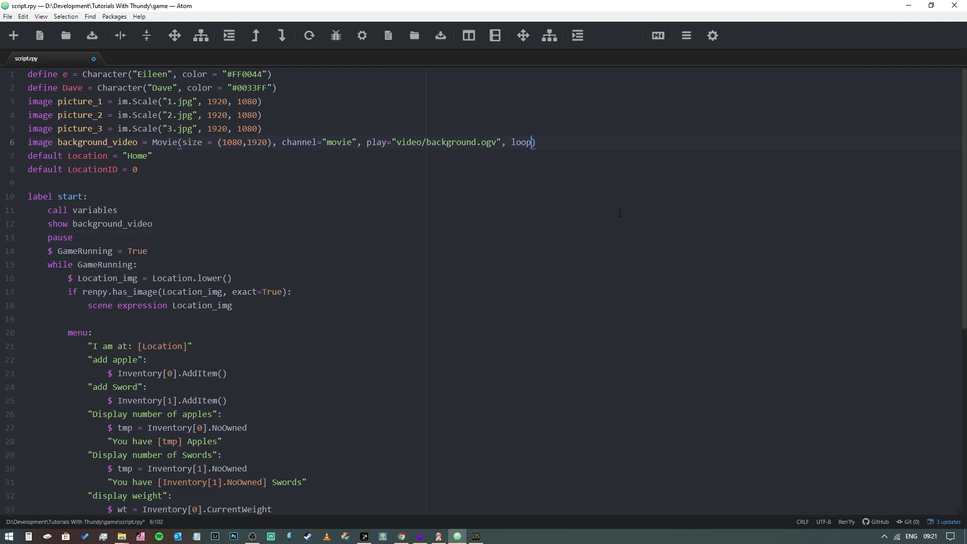
Step: Add loop=True to the Movie call and change its size to (1920,1080)
{"action": "key", "text": "BackSpace"}
{"action": "type", "text": "=True"}
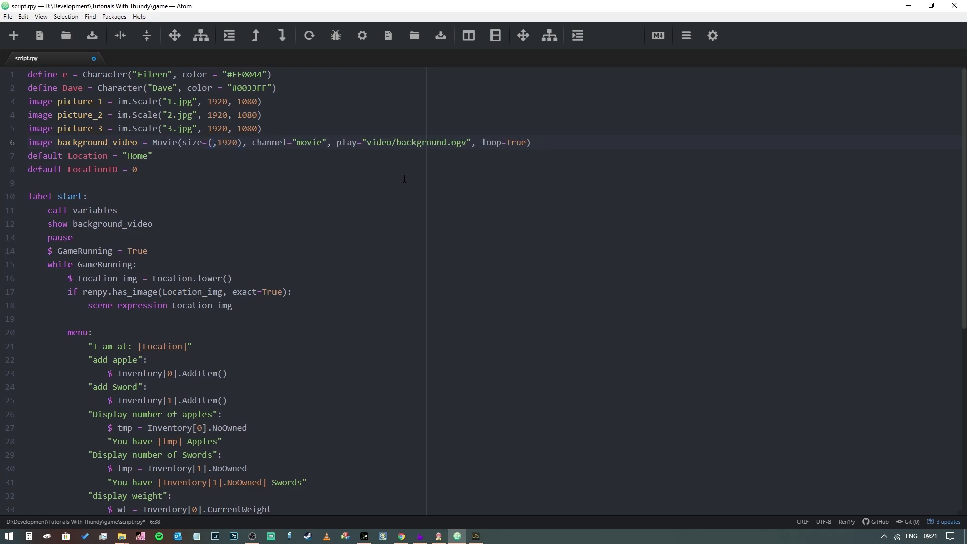
{"action": "type", "text": "1920,"}
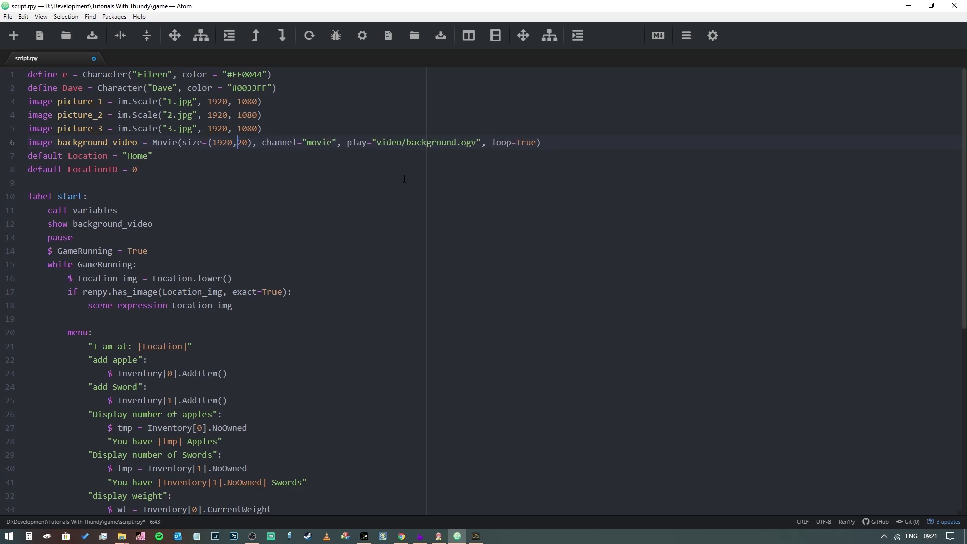
{"action": "type", "text": "108"}
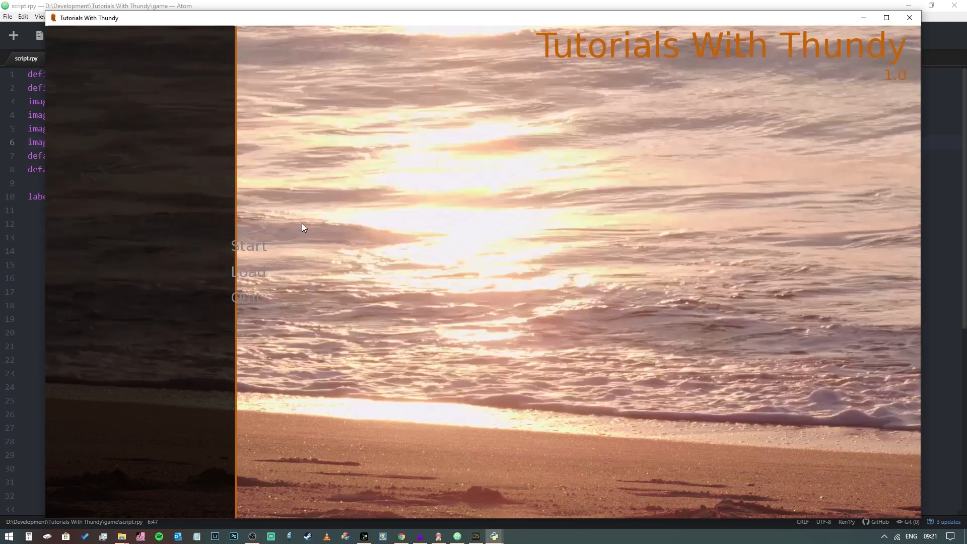
Step: Click Start on the game's main menu to show the video background
{"action": "left_click", "coordinate": [248, 246]}
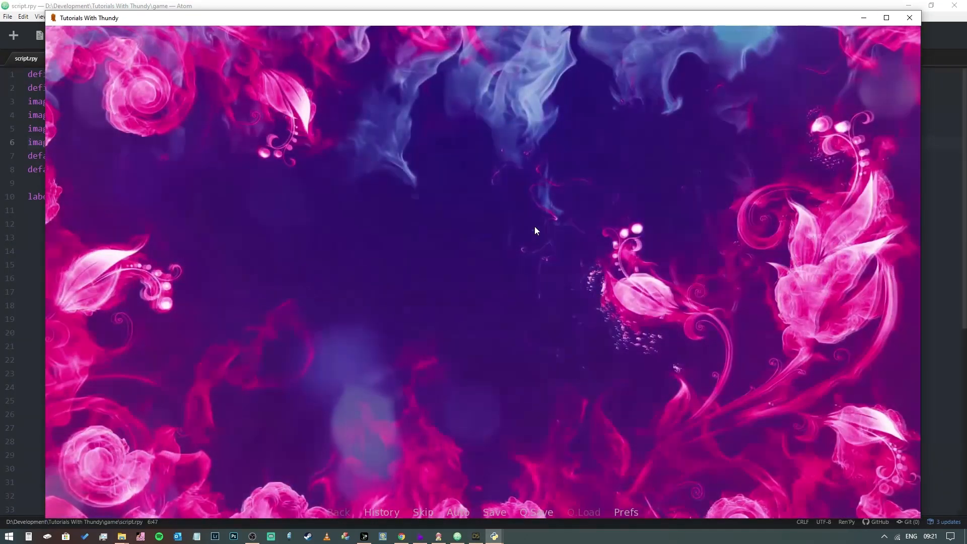